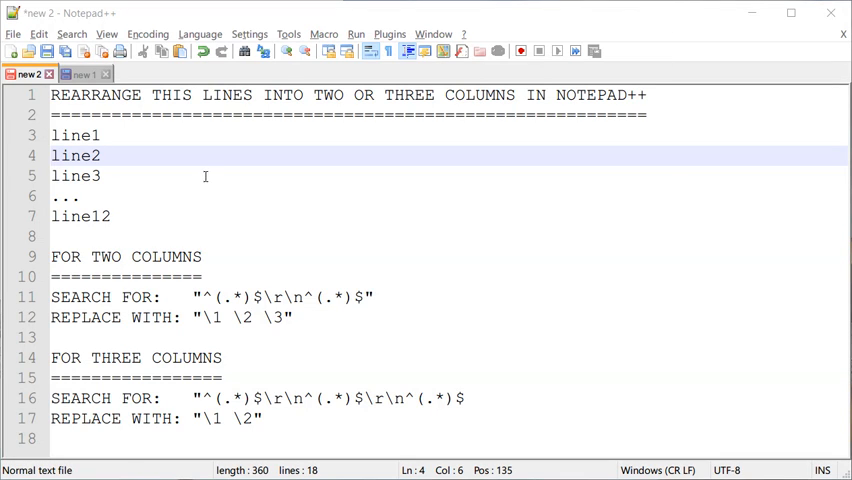
{"action": "mouse_move", "coordinate": [56, 134]}
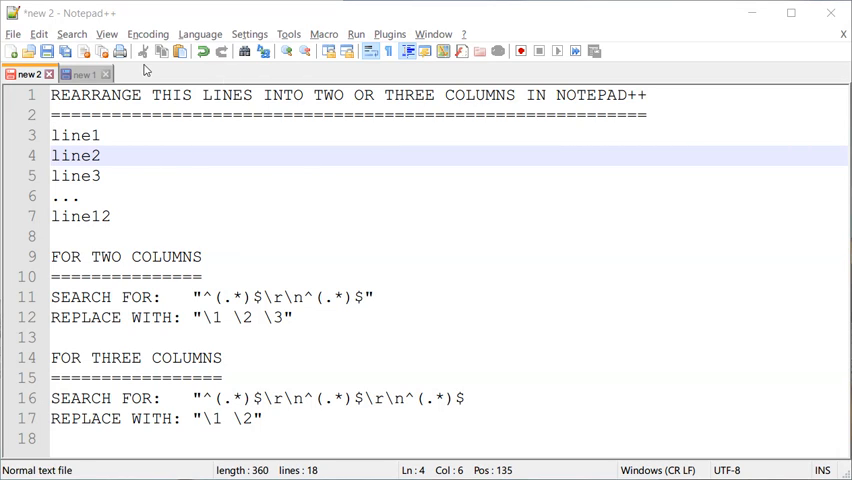
Switch to the 'new 1' document listing line1 through line12
{"action": "left_click", "coordinate": [84, 74]}
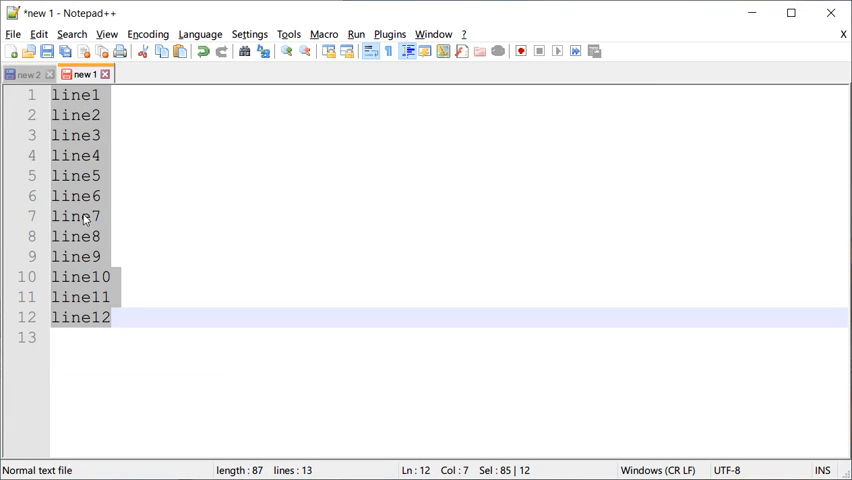
{"action": "mouse_move", "coordinate": [110, 108]}
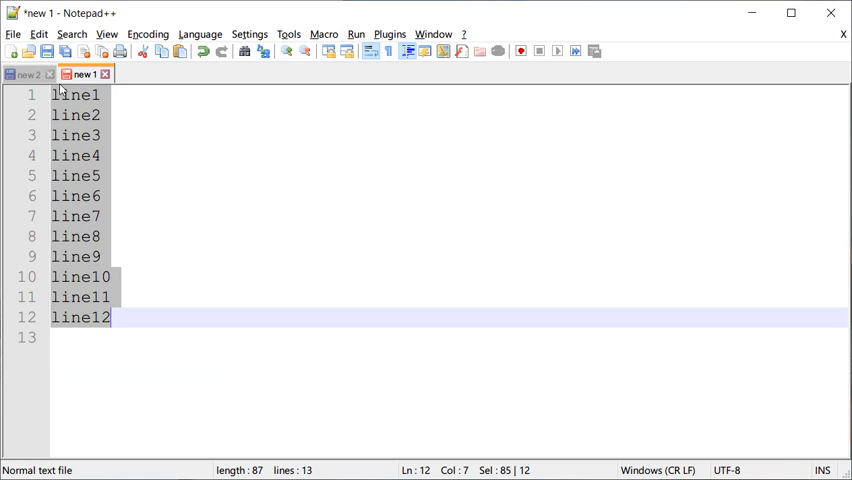
{"action": "mouse_move", "coordinate": [28, 74]}
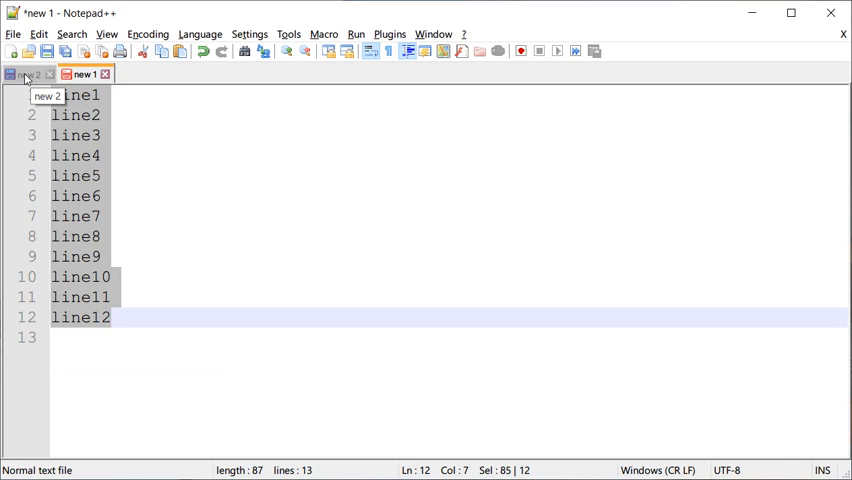
Correct the notes so two columns uses \1 \2 and three uses \1 \2 \3, then return to the line list
{"action": "left_click", "coordinate": [30, 74]}
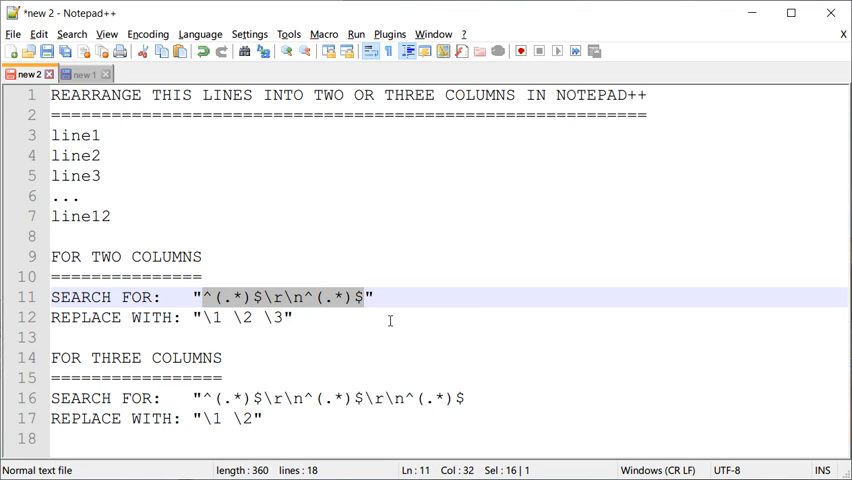
{"action": "mouse_move", "coordinate": [168, 276]}
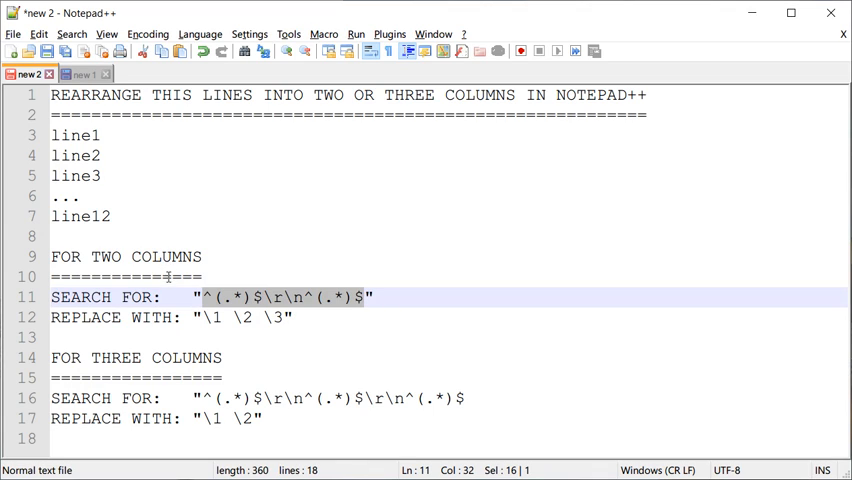
{"action": "double_click", "coordinate": [106, 256]}
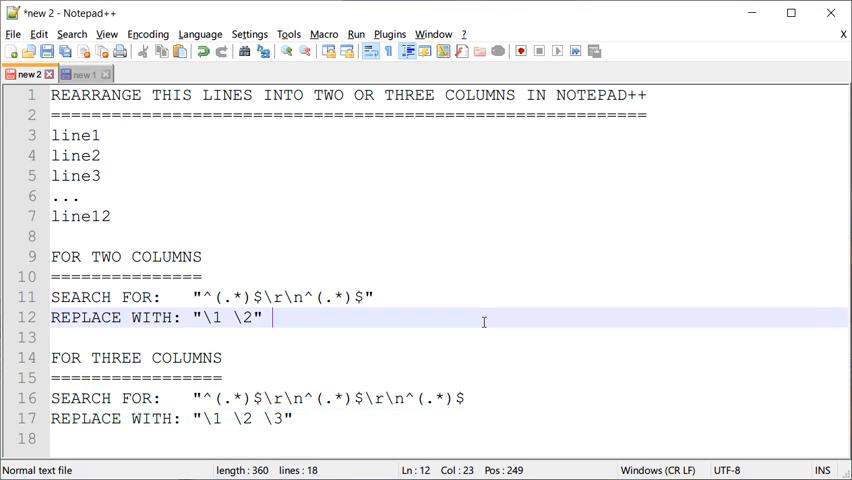
{"action": "left_click", "coordinate": [80, 74]}
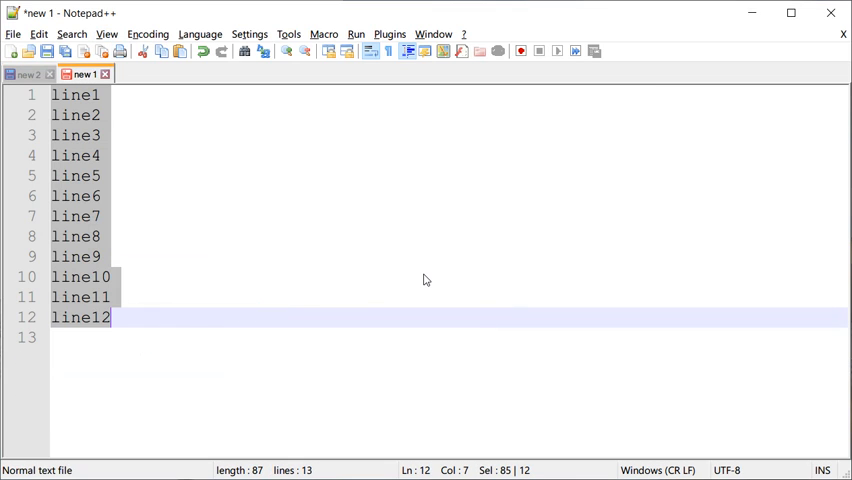
Bring up Find/Replace from the Search menu over the twelve-line list
{"action": "left_click", "coordinate": [72, 32]}
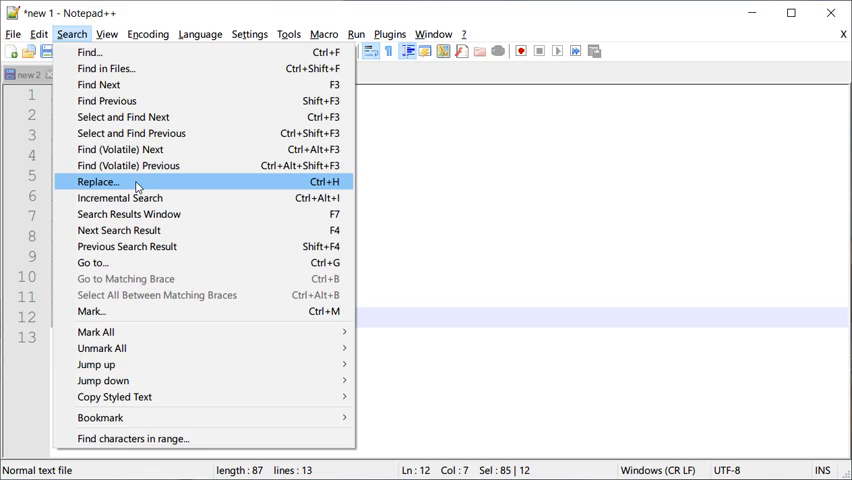
{"action": "left_click", "coordinate": [96, 180]}
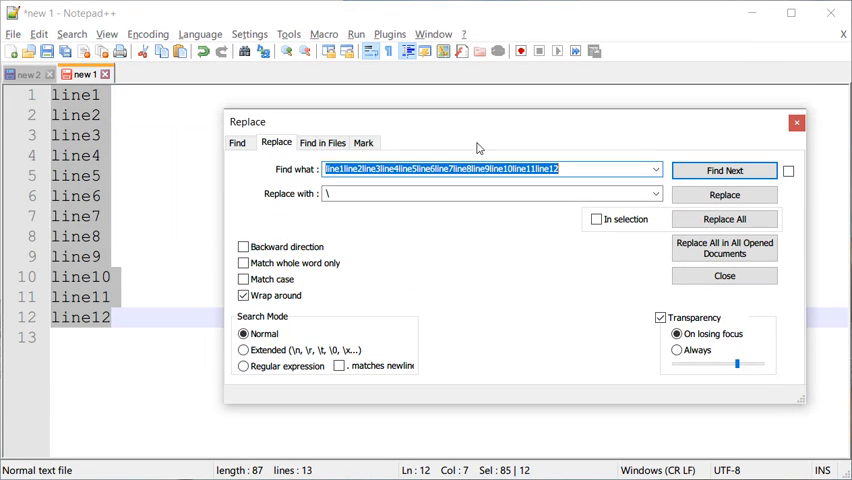
{"action": "mouse_move", "coordinate": [520, 252]}
{"action": "type", "text": "^("}
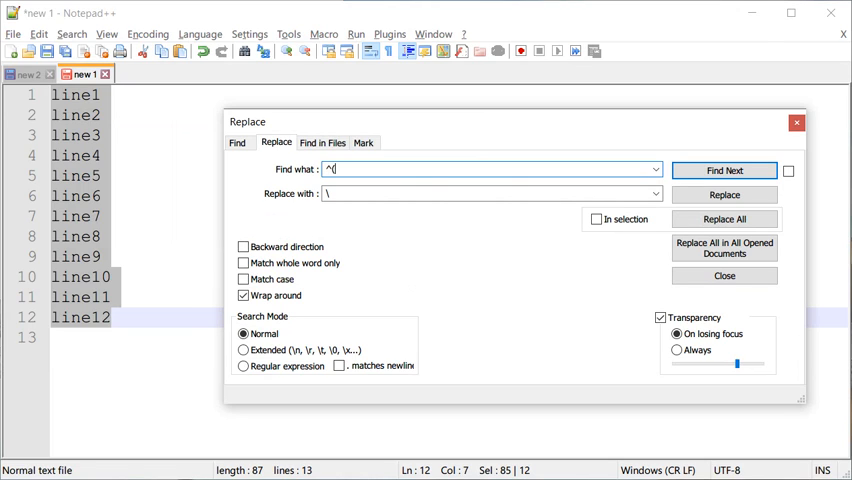
Enter ^(.*)$\r\n^(.*)$\r\n^(.*)$ as the search pattern and \1 \2 \3 as the replacement
{"action": "type", "text": ".*)$"}
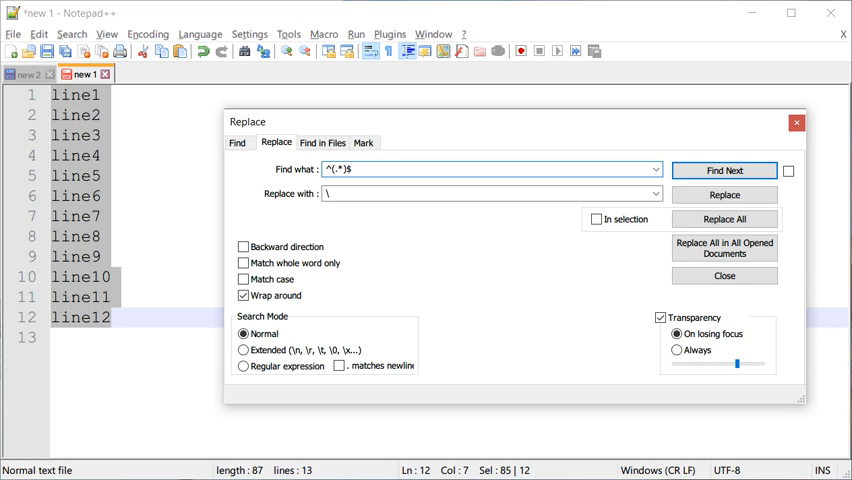
{"action": "type", "text": "\\"}
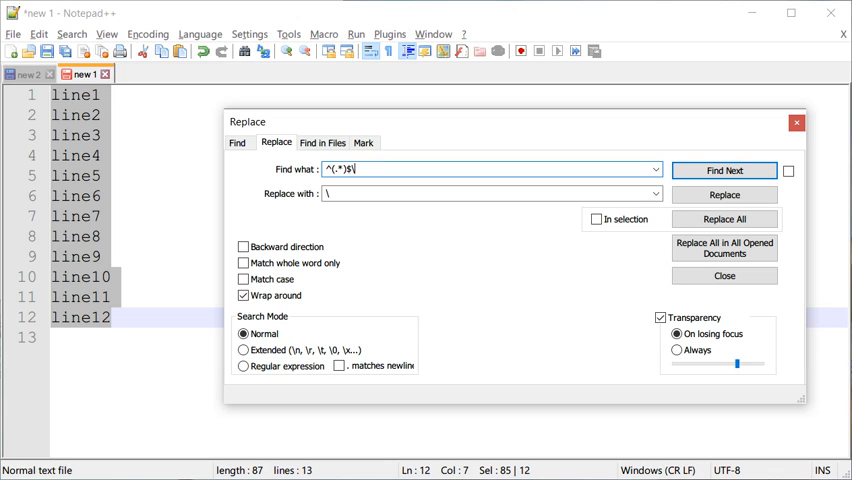
{"action": "type", "text": "r\\n^(.*)$\\r\\n^(.*)$\\r\\n"}
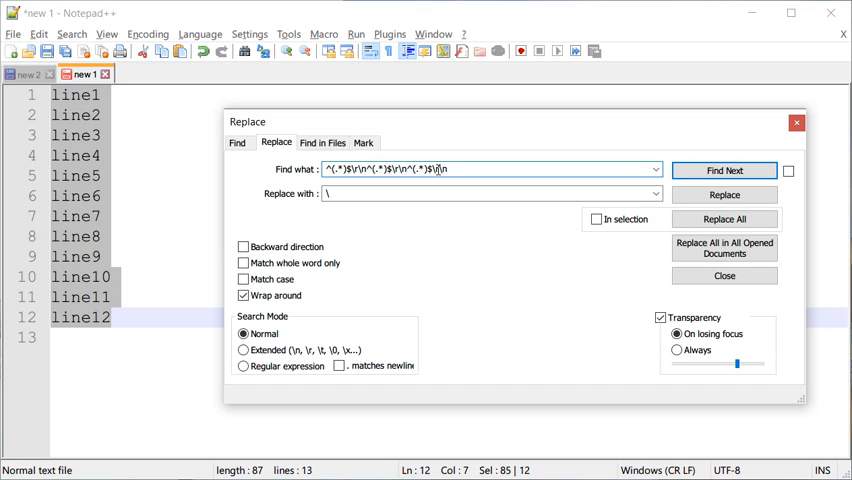
{"action": "key", "text": "BackSpace"}
{"action": "type", "text": "1 \\2 \\3"}
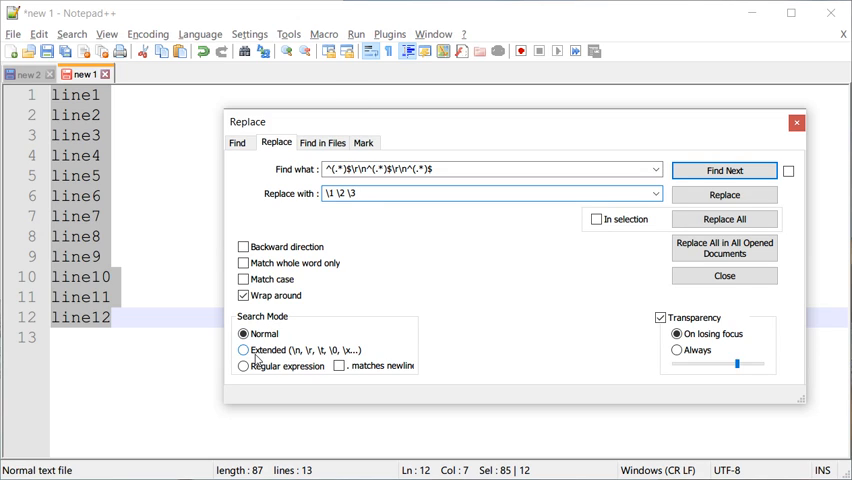
Turn on regular-expression matching and find the first match, line1 to line3
{"action": "left_click", "coordinate": [244, 366]}
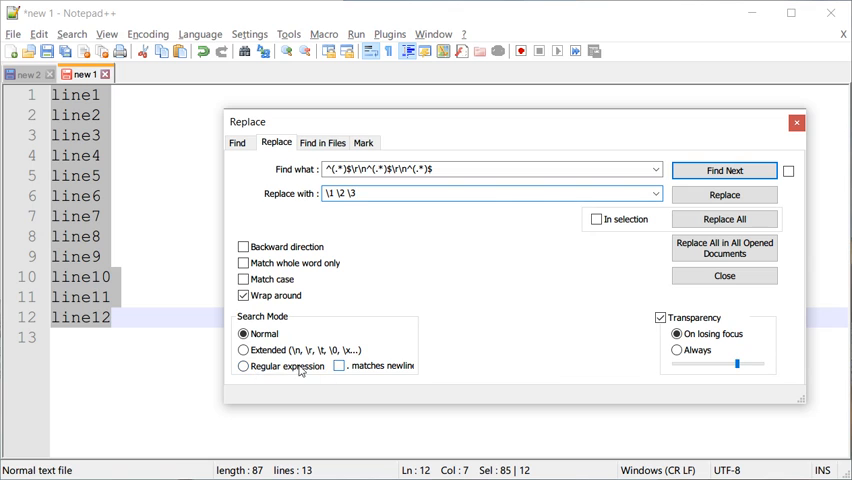
{"action": "left_click", "coordinate": [244, 366]}
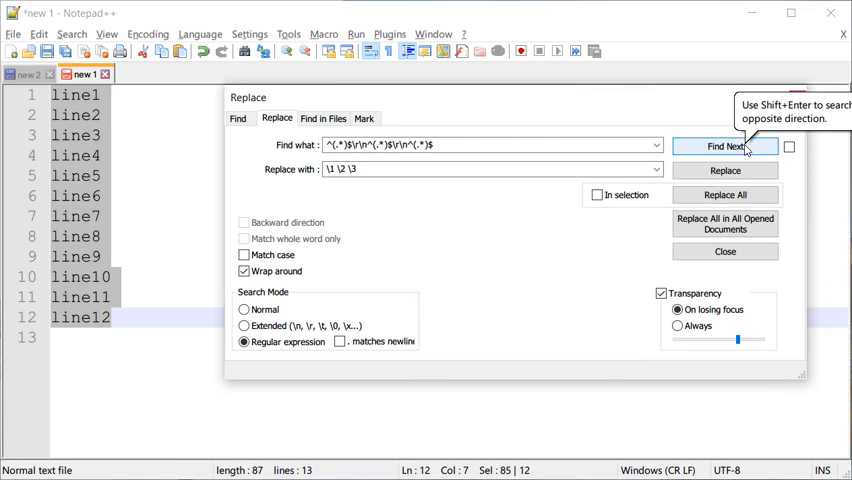
{"action": "left_click", "coordinate": [724, 146]}
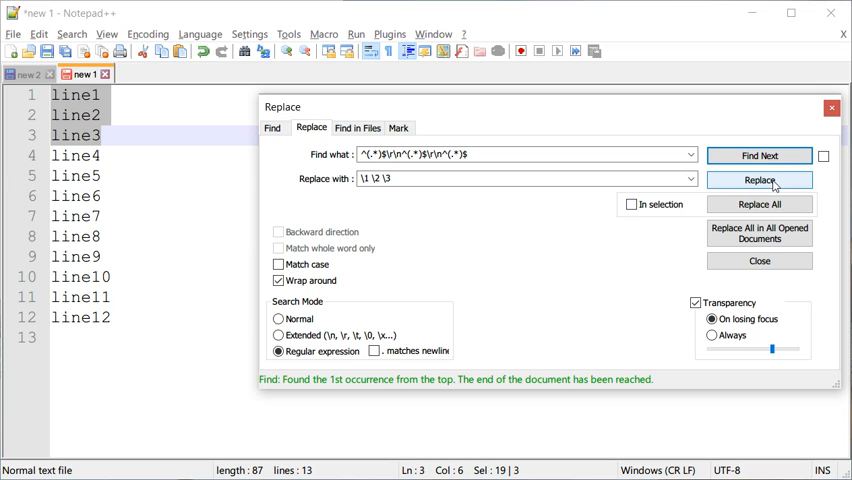
{"action": "left_click", "coordinate": [758, 180]}
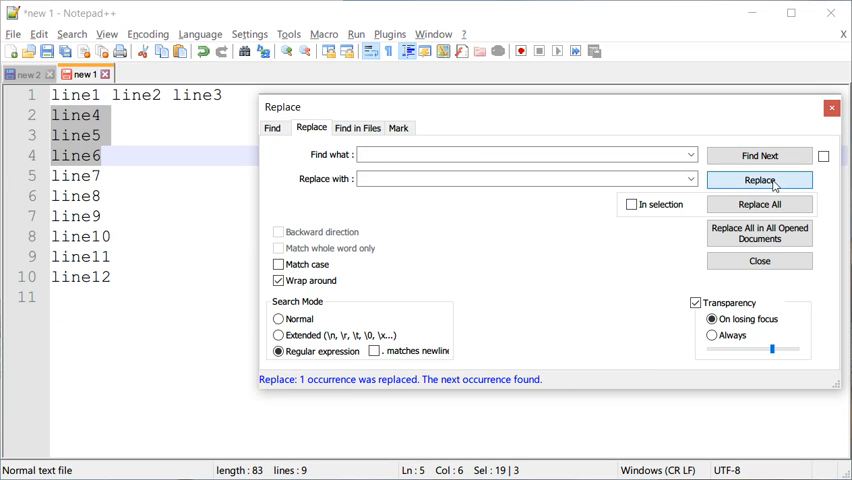
{"action": "left_click", "coordinate": [758, 180]}
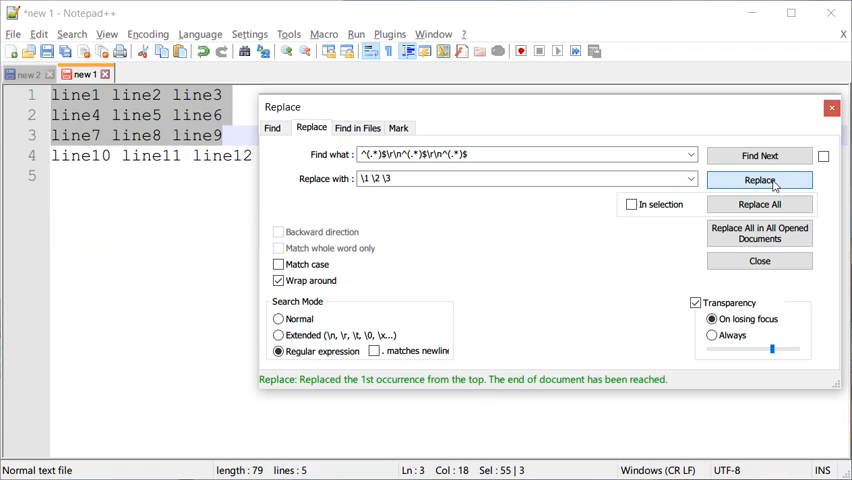
{"action": "left_click", "coordinate": [760, 180]}
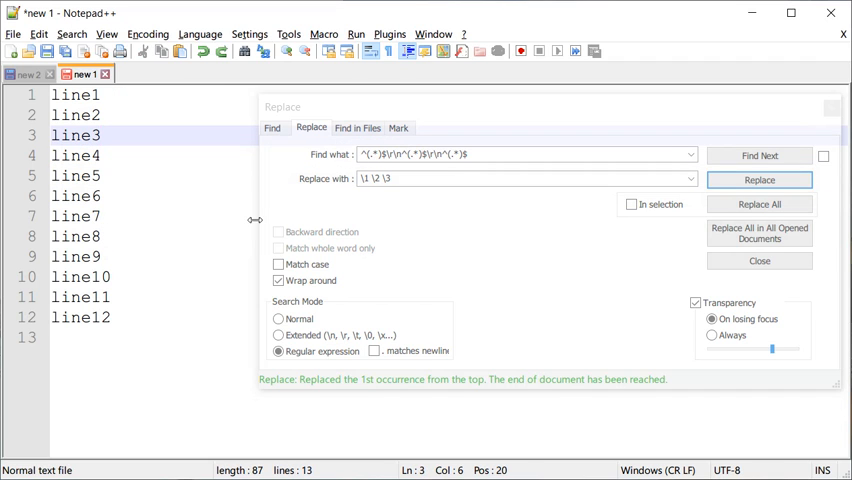
Replace all with ^(.*)$\r\n^(.*)$ → \1 \2, pairing the lines into six rows, then return to the notes
{"action": "left_click", "coordinate": [520, 154]}
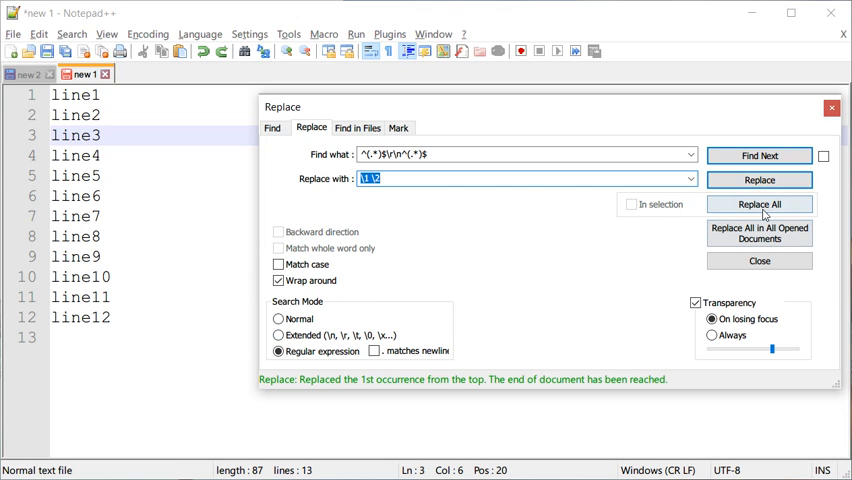
{"action": "left_click", "coordinate": [758, 204]}
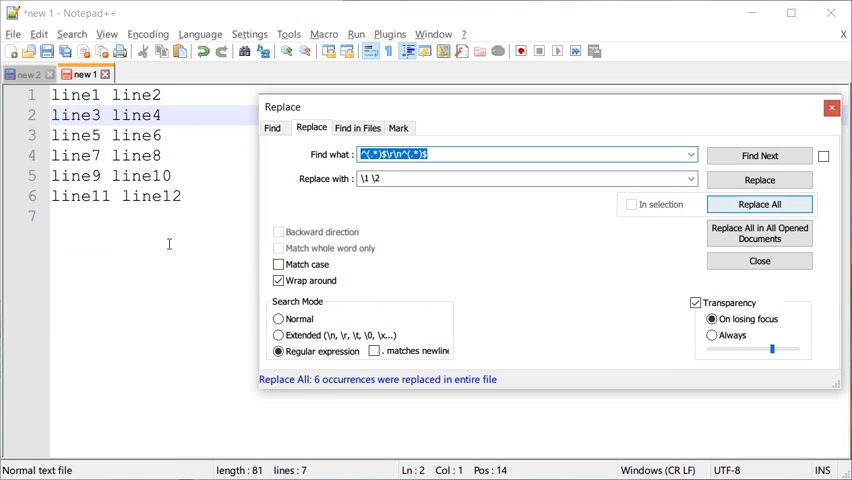
{"action": "left_click", "coordinate": [28, 74]}
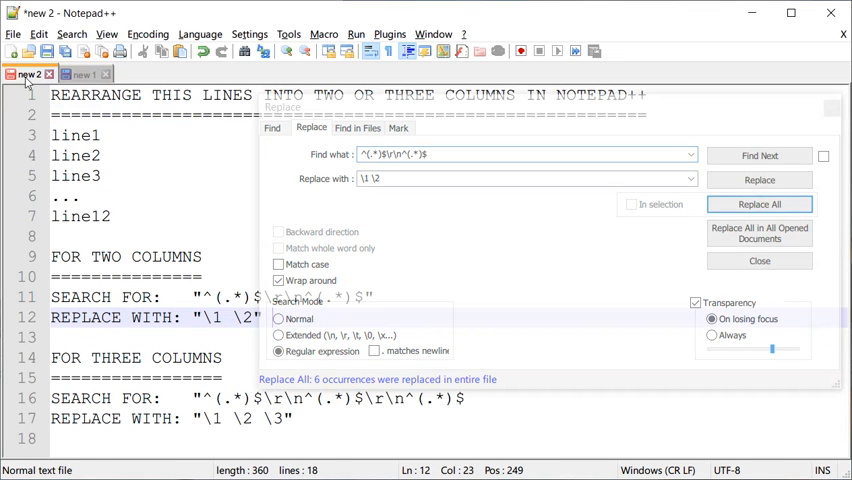